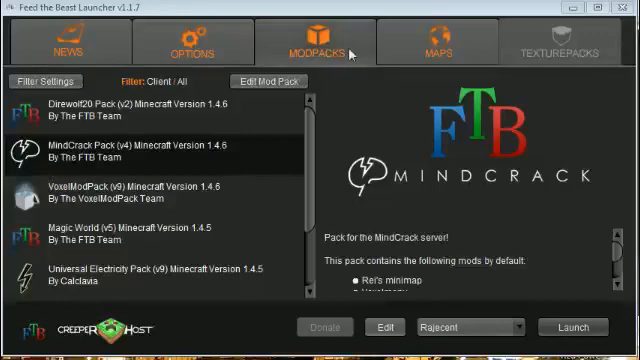
mouse_move(468, 216)
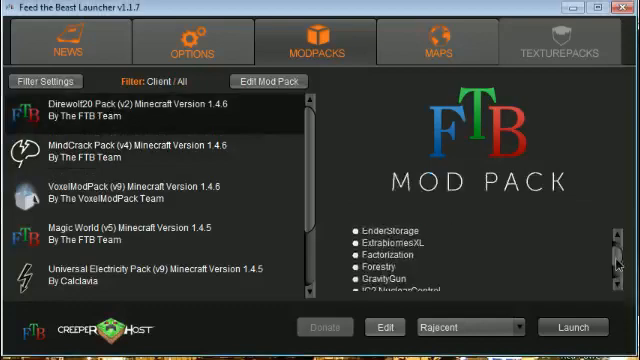
Scroll through the MindCrack pack's description and included mods list
scroll("down", 3)
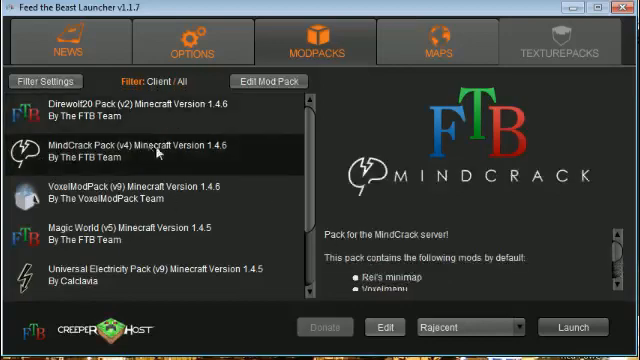
mouse_move(210, 124)
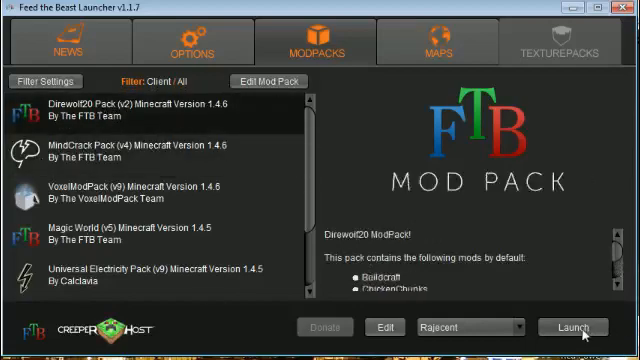
mouse_move(168, 144)
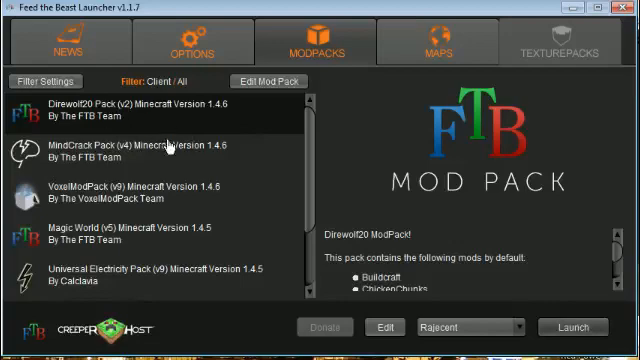
mouse_move(284, 128)
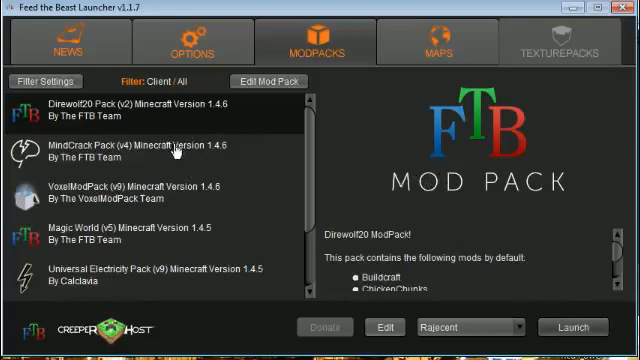
Select the MindCrack pack and start adding a mod in its Mod Pack Editor
left_click(120, 150)
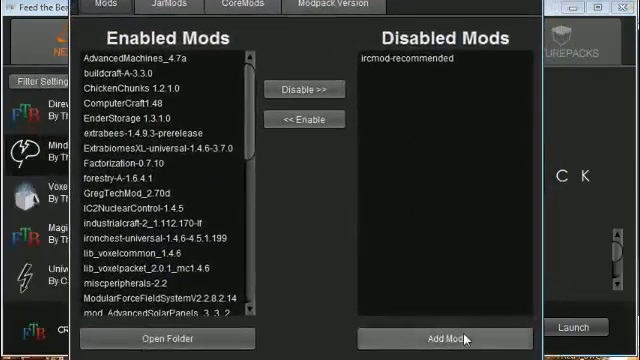
left_click(448, 338)
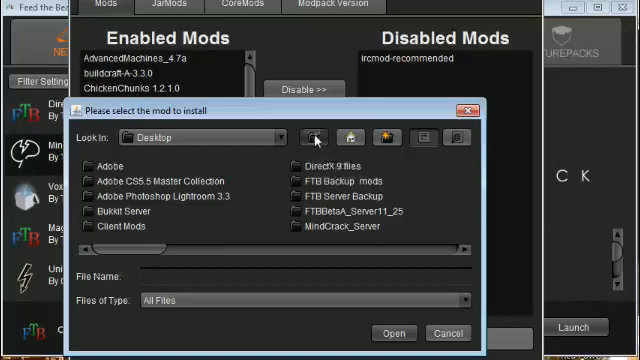
Choose the Mystcraft zip from Desktop > FTB > Direwolf20 > mods as the mod to add
left_click(312, 136)
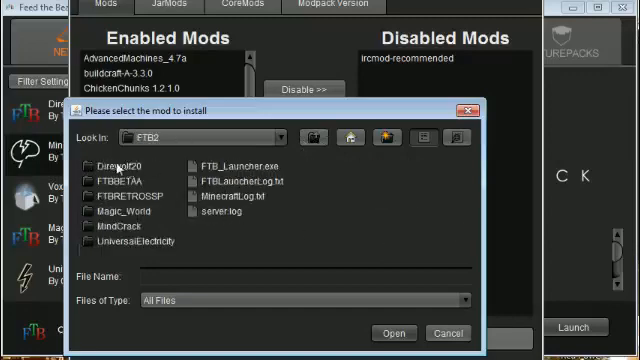
double_click(116, 160)
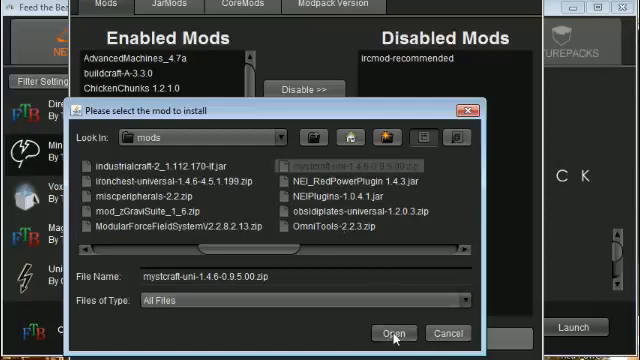
left_click(384, 334)
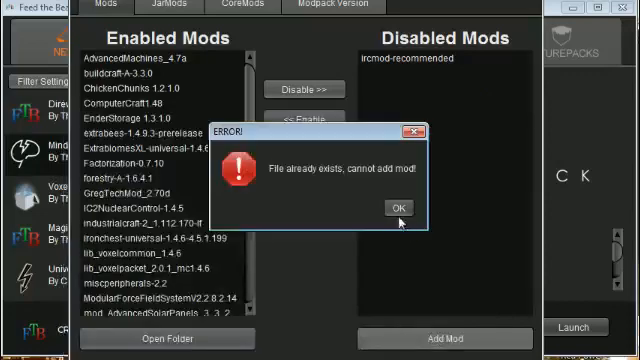
Dismiss the 'File already exists' warning and browse MindCrack's Enabled Mods list for Mystcraft
left_click(398, 206)
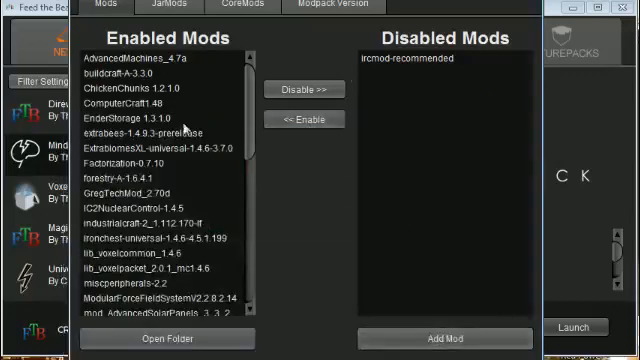
scroll("down", 3)
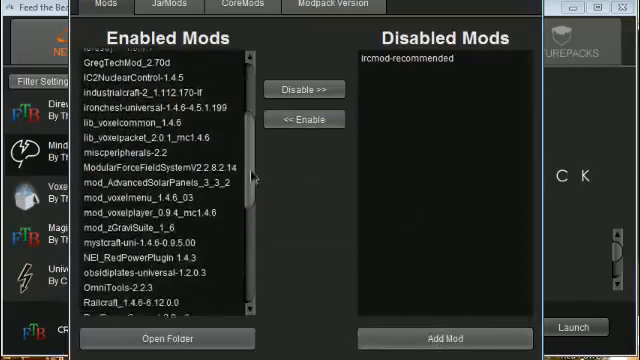
scroll("down", 3)
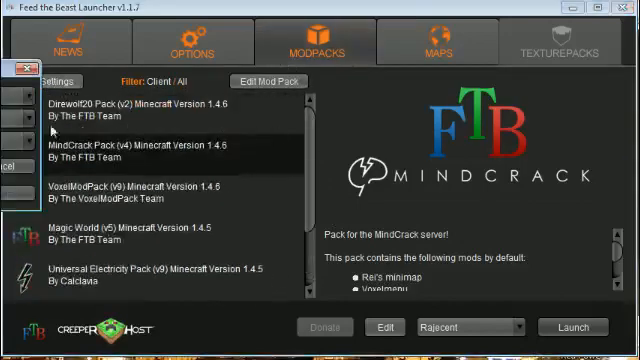
left_click(44, 80)
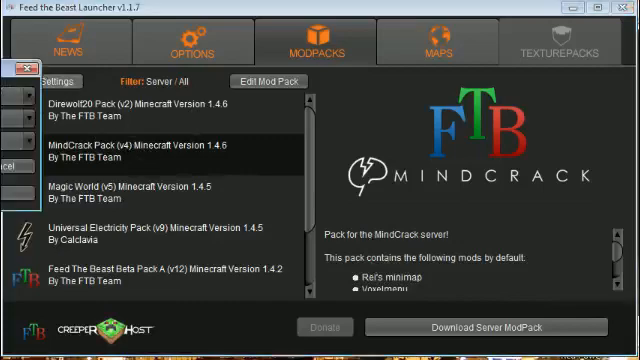
left_click(46, 80)
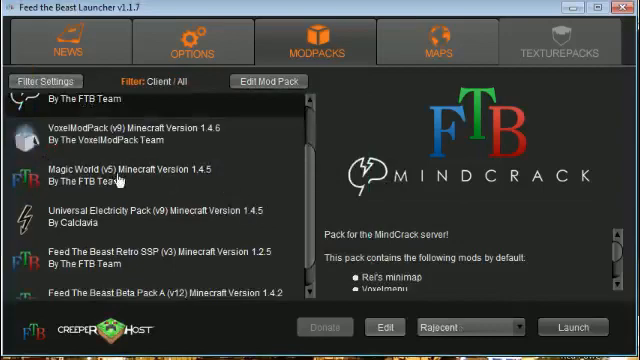
scroll("up", 3)
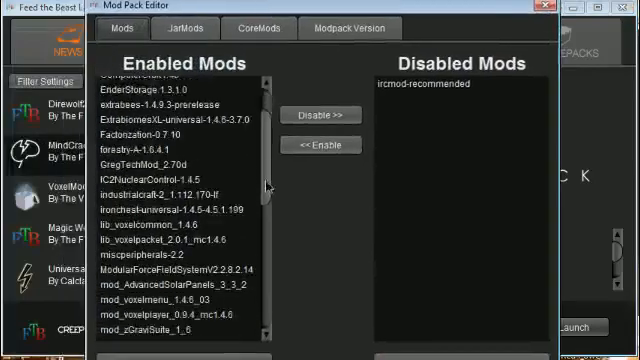
Browse the Enabled Mods list down to entries like NEI RedPower Plugin and Railcraft
scroll("down", 3)
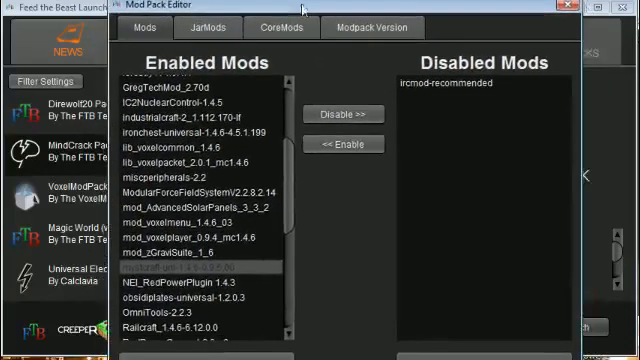
mouse_move(260, 132)
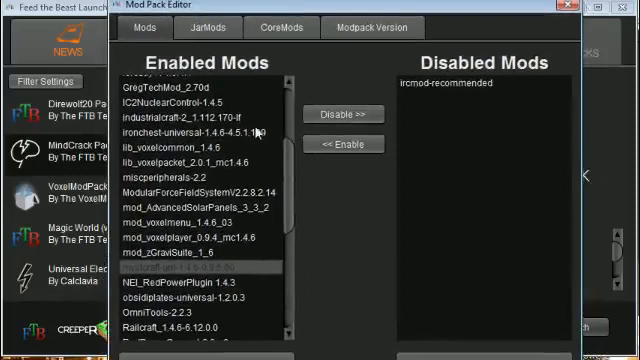